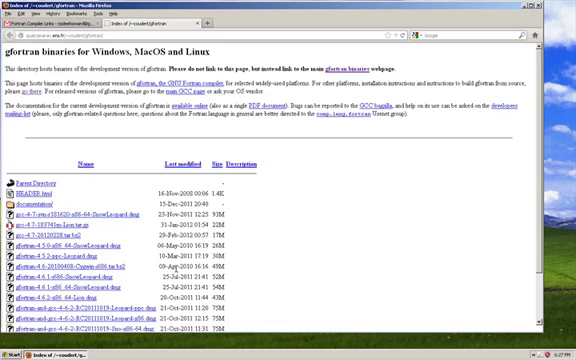
Step: Scroll the gfortran binaries listing down to gfortran-windows-20090421.exe
scroll(down, 3)
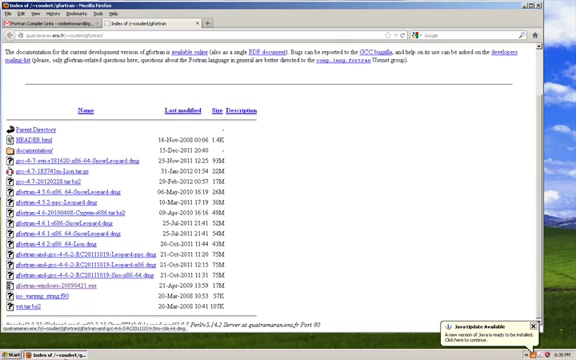
Step: Open a command prompt at C:\ and list the root directory contents
click(18, 353)
text(cd \)
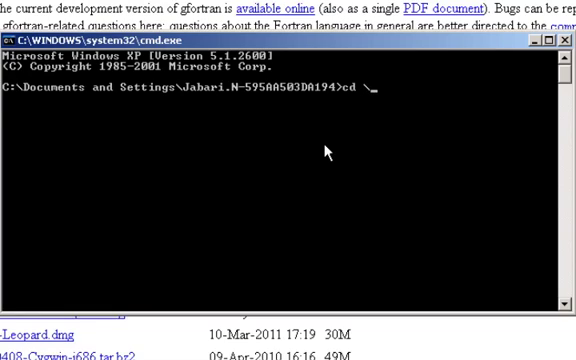
text(ls)
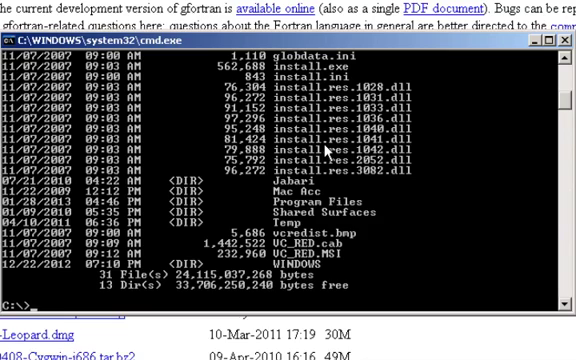
Step: Run gfortran at the C:\> prompt, getting 'gfortran: no input files'
text(g)
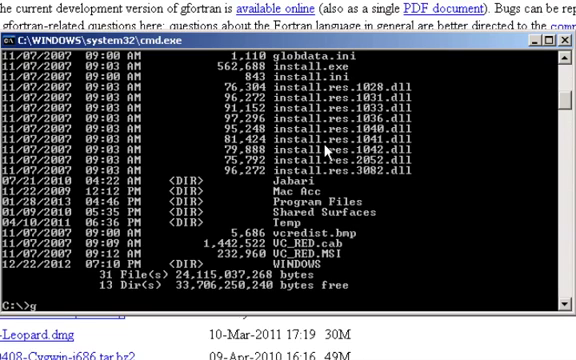
text(fortran)
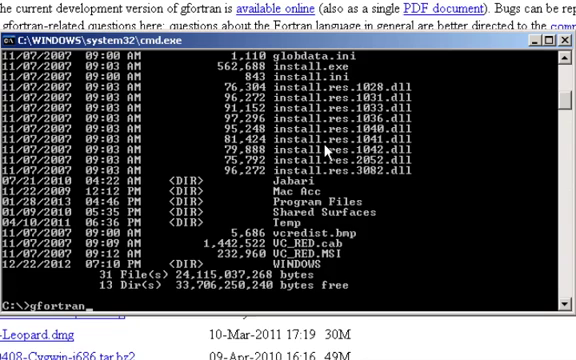
key(Return)
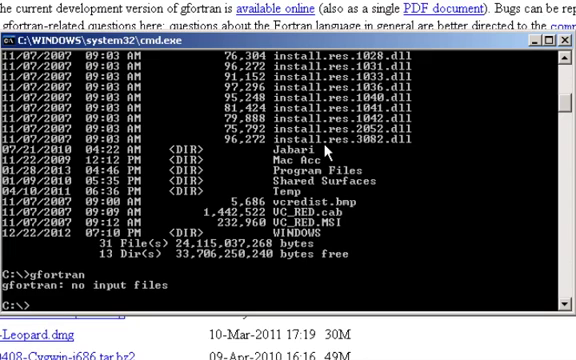
Step: Run edit autoexec.bat to view the SET PATH=C:\Program Files\gfortran\bin line
text(edit auto)
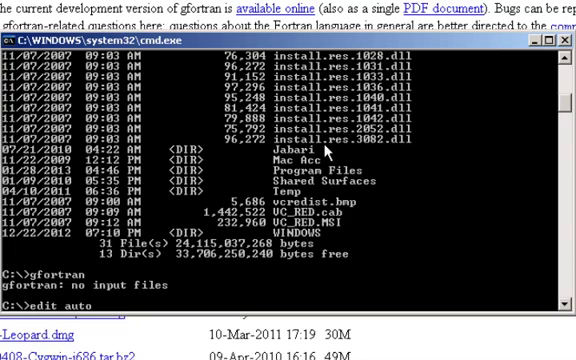
text(e)
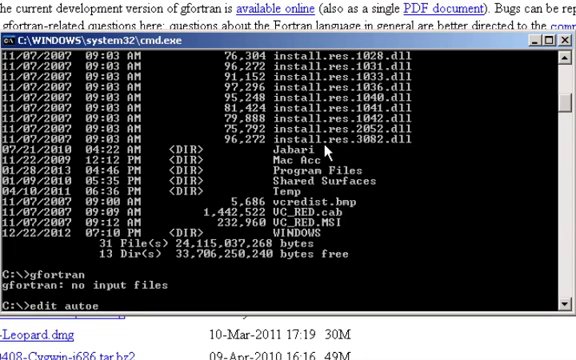
text(exec.bat)
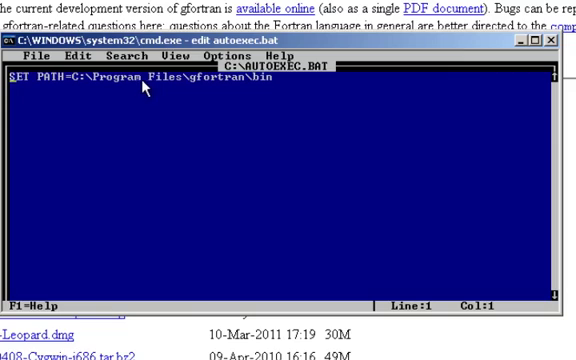
mouse_move(183, 92)
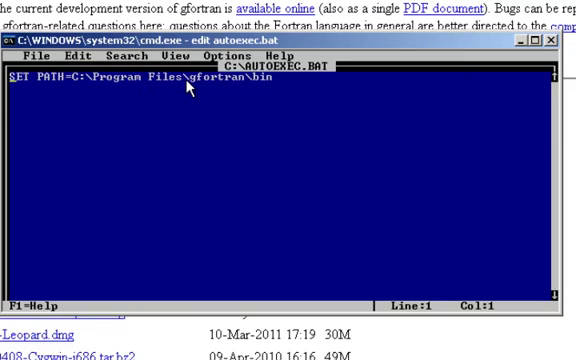
mouse_move(235, 91)
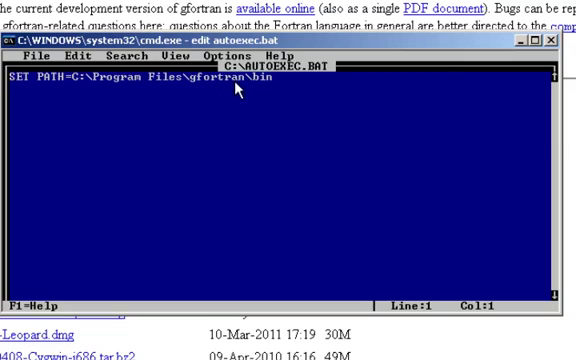
mouse_move(262, 91)
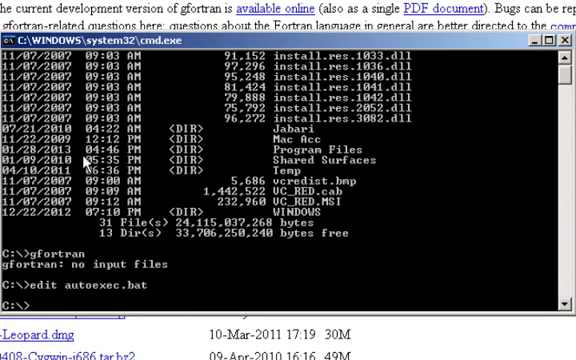
mouse_move(248, 161)
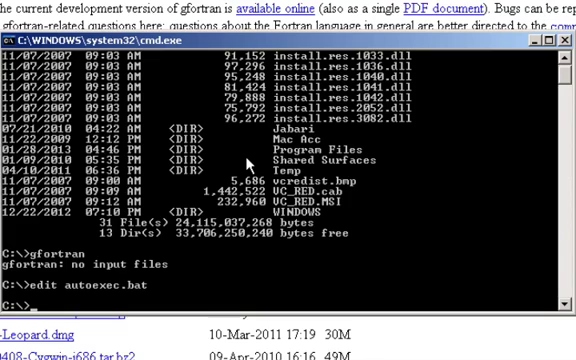